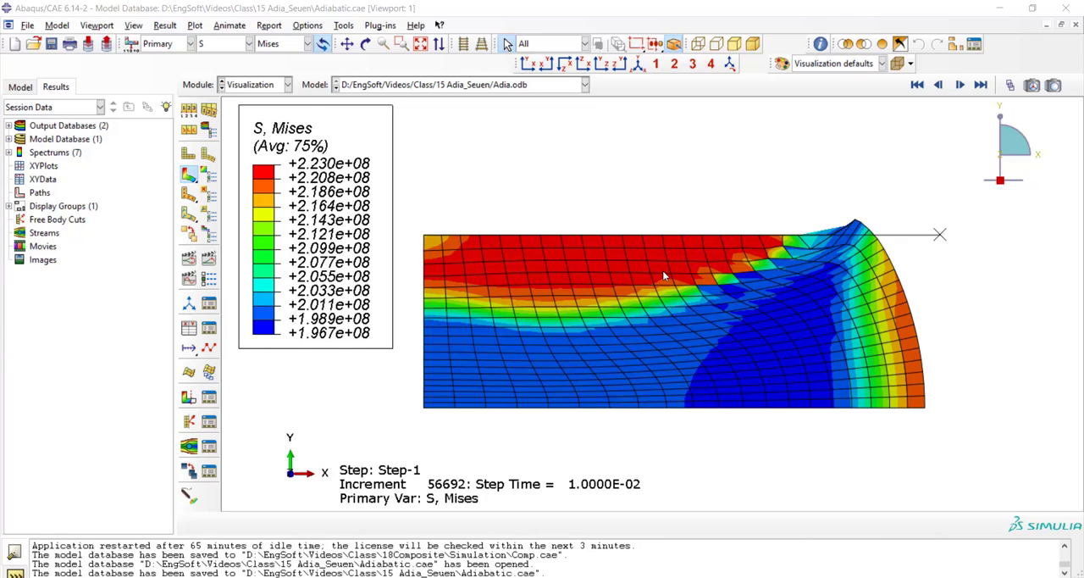
# - Switch from the stress results to the Step module for the upsetting model
pyautogui.click(659, 269)
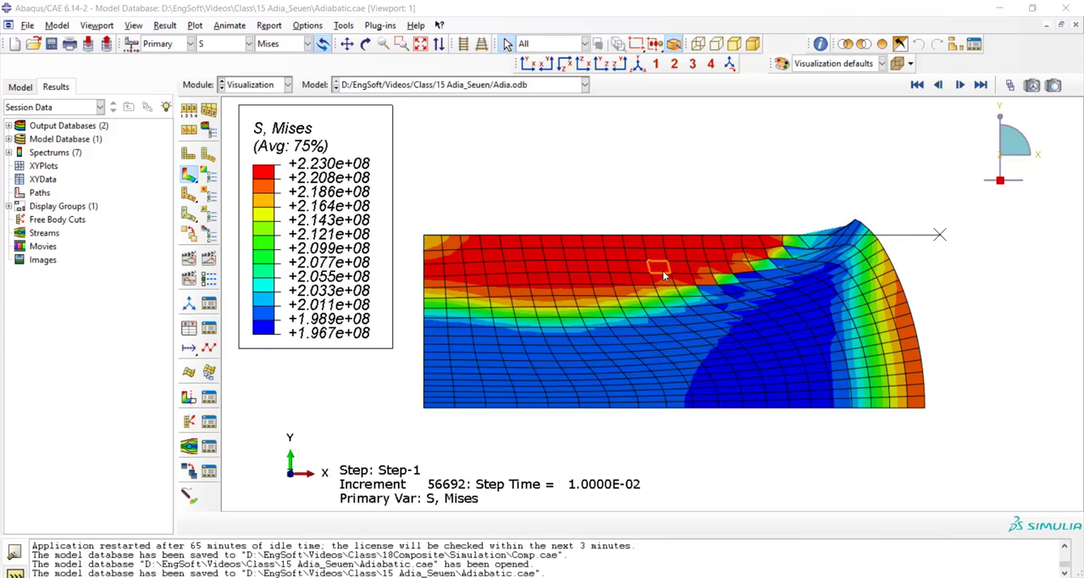
pyautogui.moveTo(646, 172)
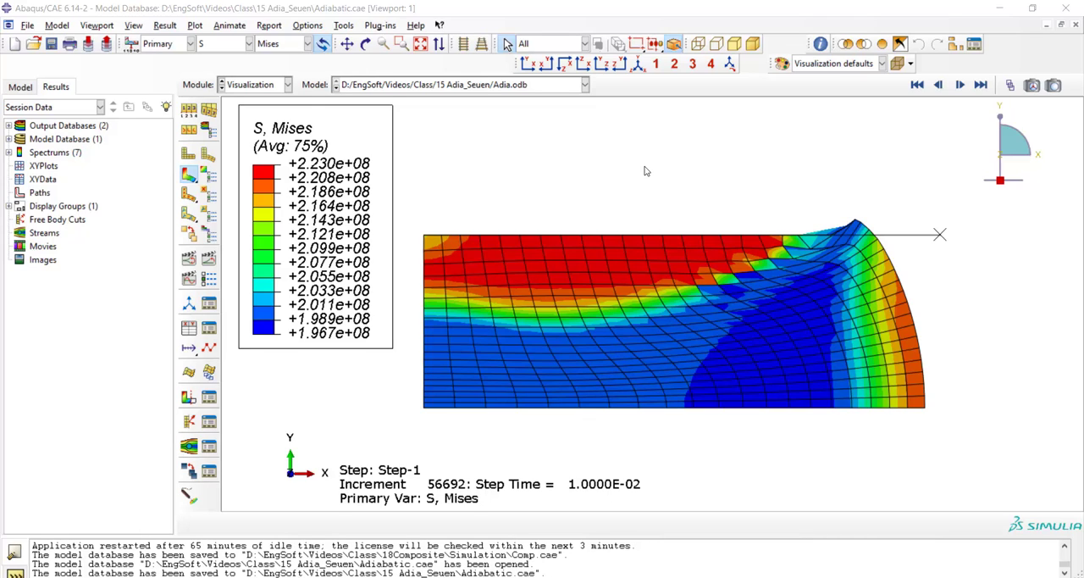
pyautogui.moveTo(912, 211)
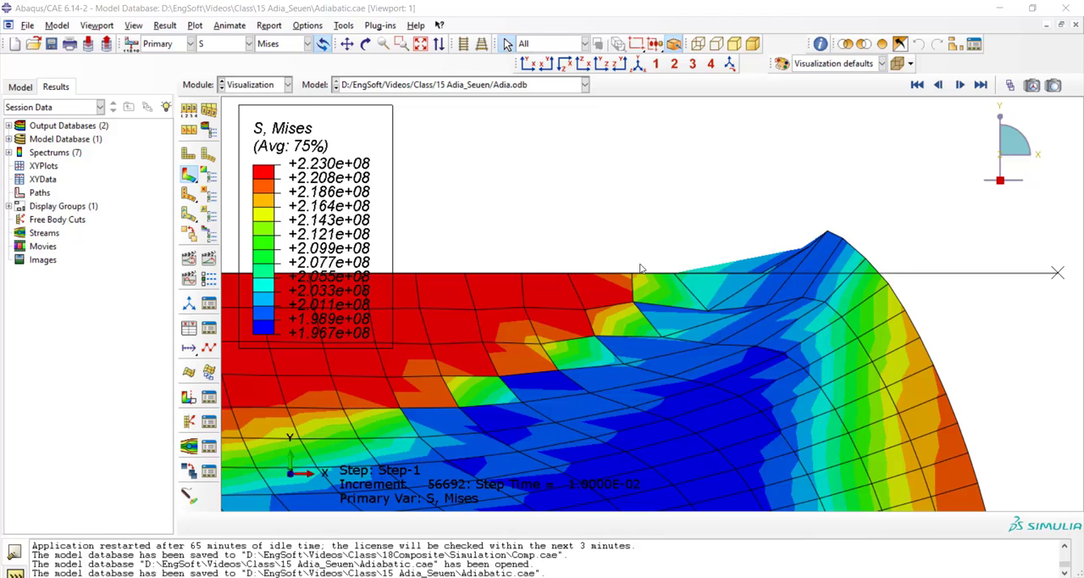
pyautogui.moveTo(597, 231)
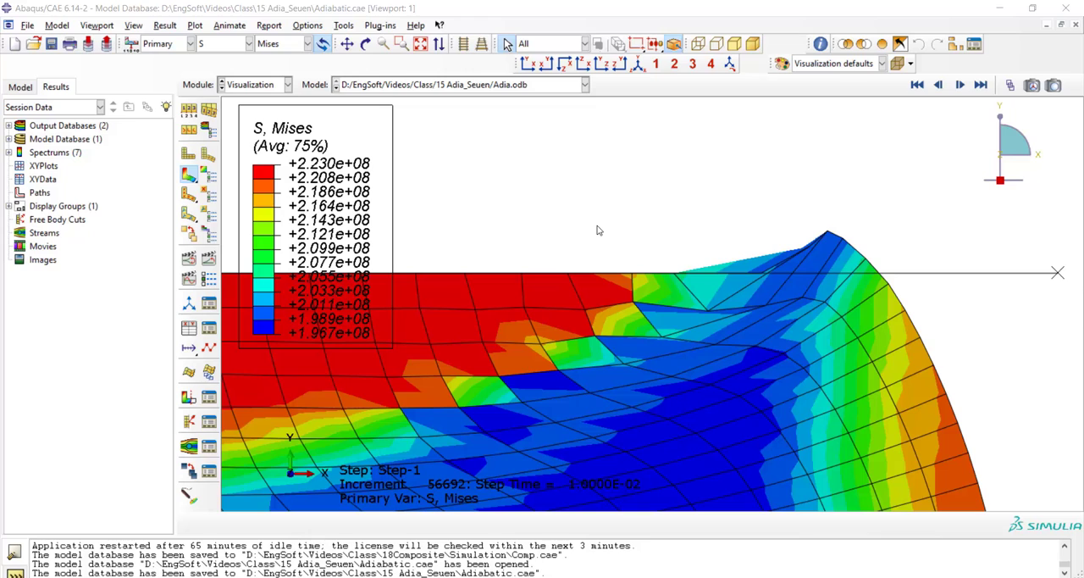
pyautogui.click(285, 84)
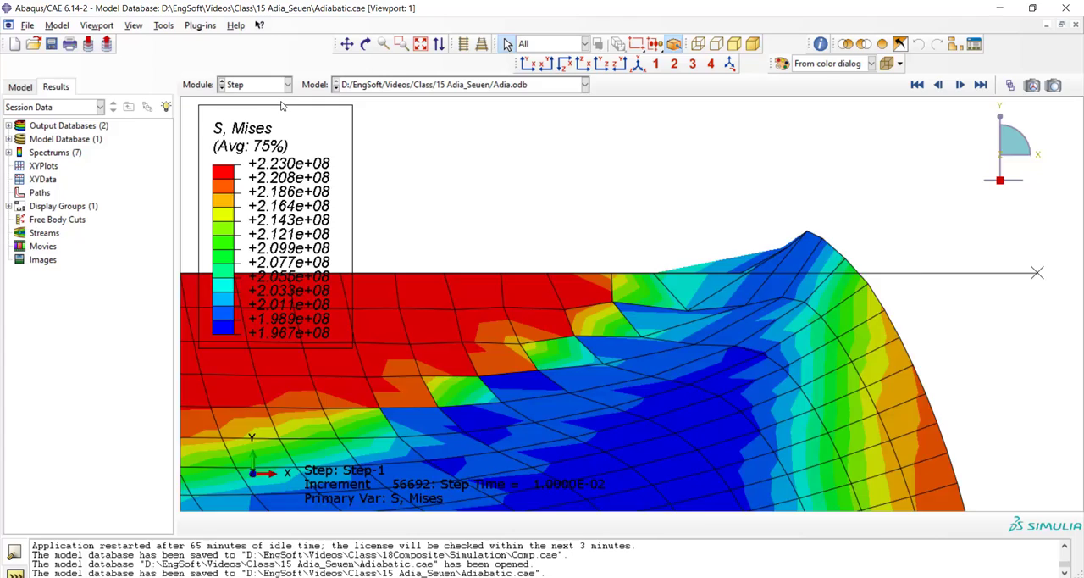
# - Create ALE adaptive mesh controls Ada-1 keeping the default smoothing and advection settings
pyautogui.click(230, 24)
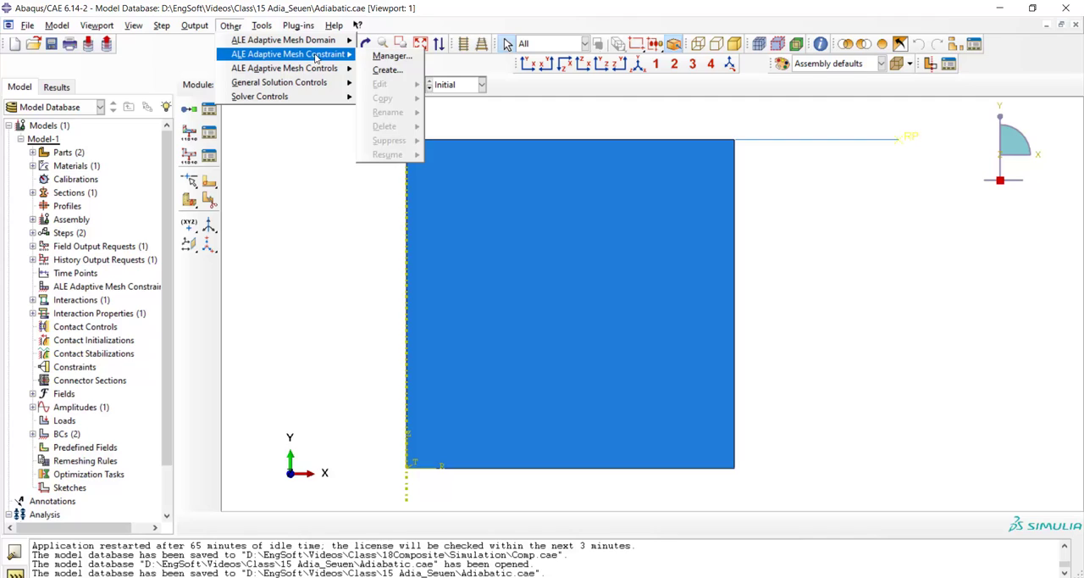
pyautogui.moveTo(285, 67)
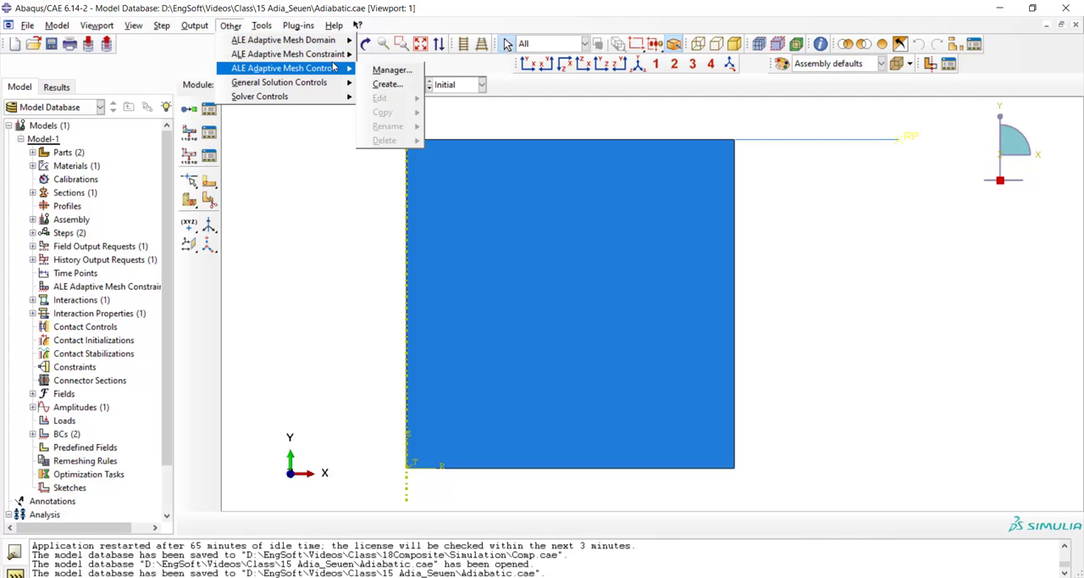
pyautogui.click(386, 85)
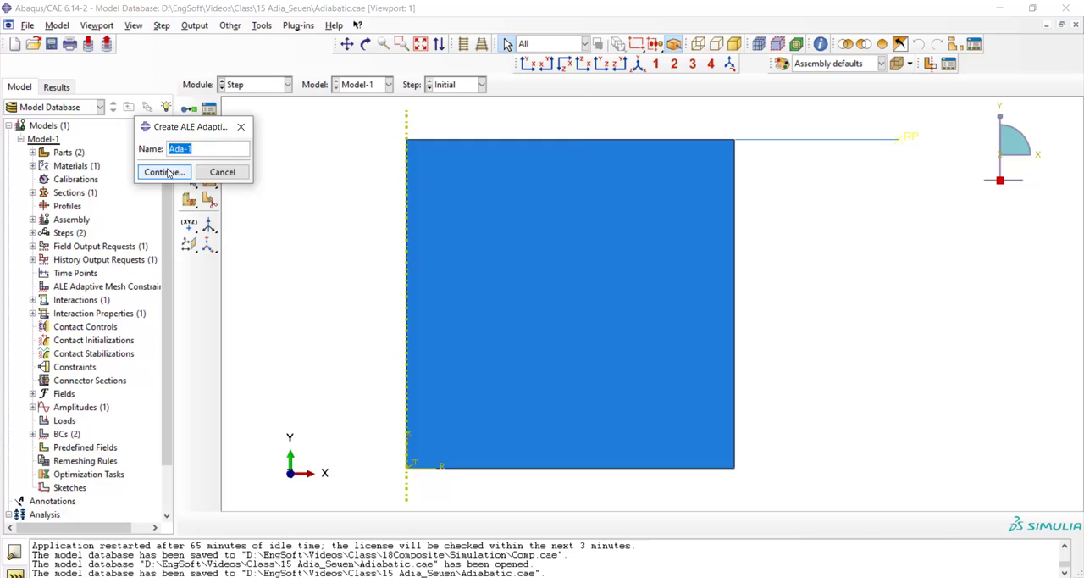
pyautogui.click(159, 171)
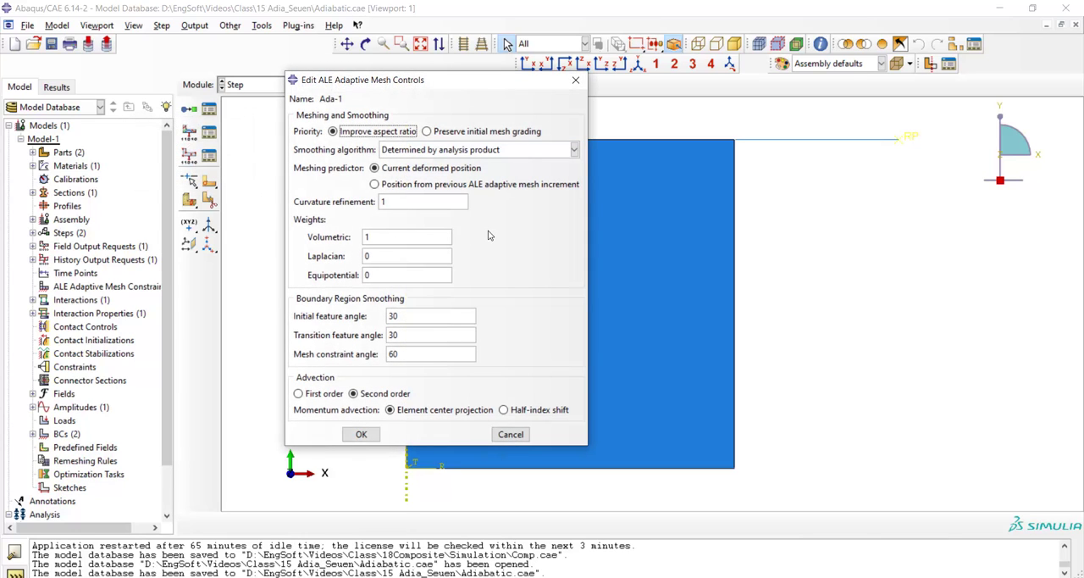
pyautogui.moveTo(488, 236)
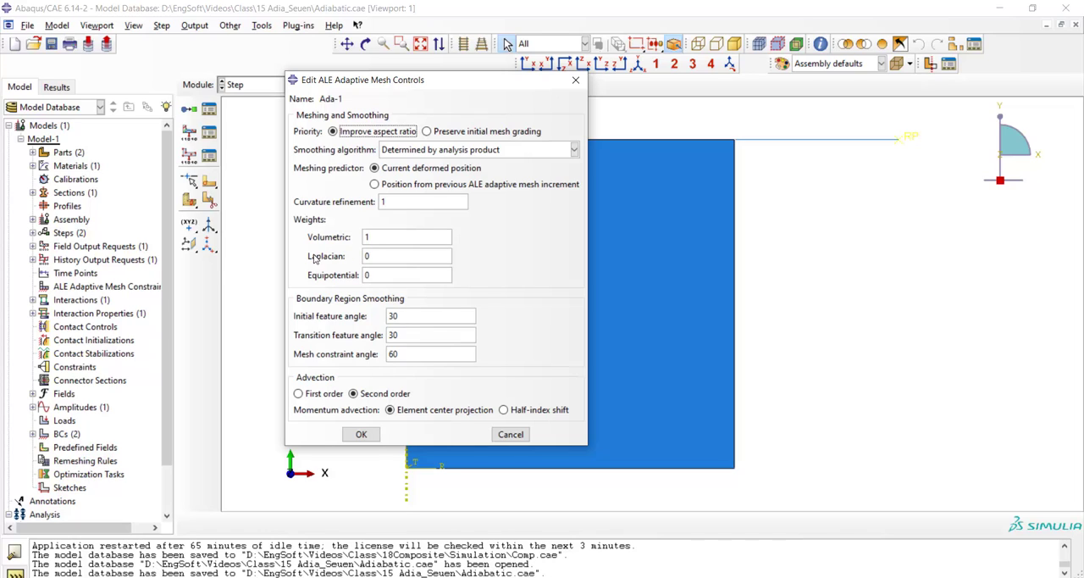
pyautogui.moveTo(296, 279)
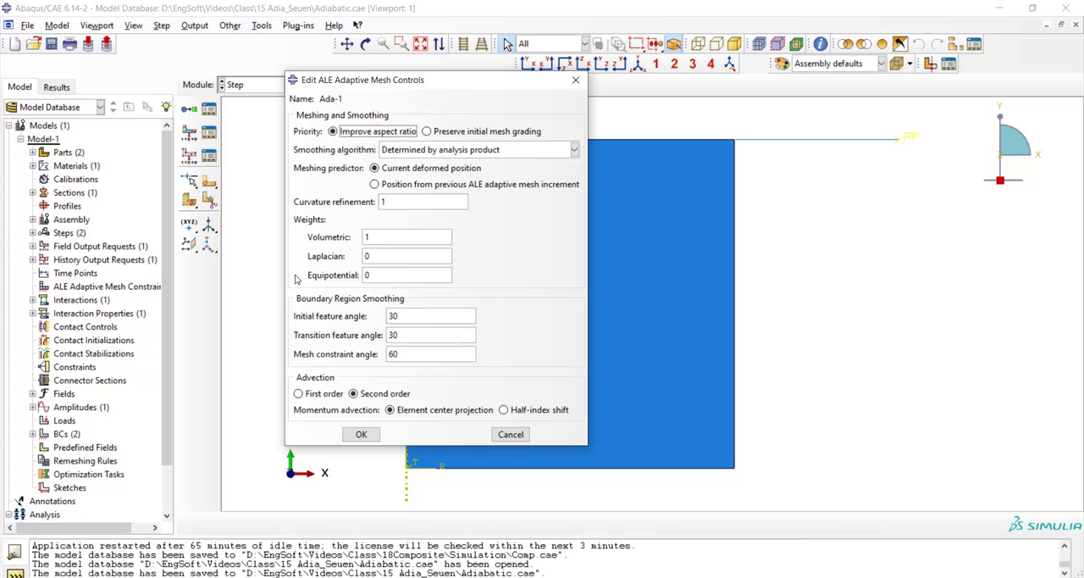
pyautogui.moveTo(330, 271)
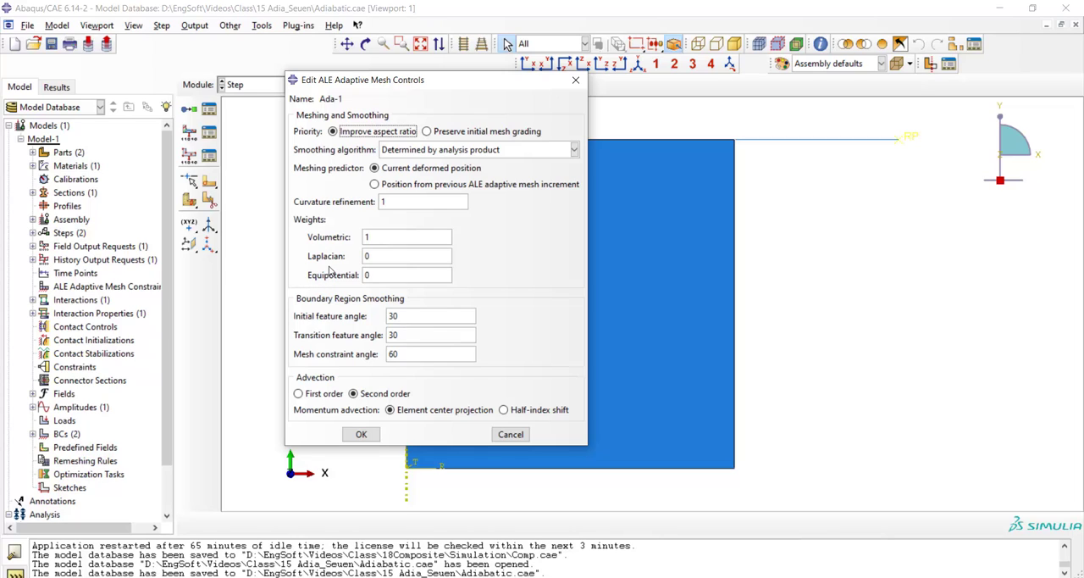
pyautogui.moveTo(400, 253)
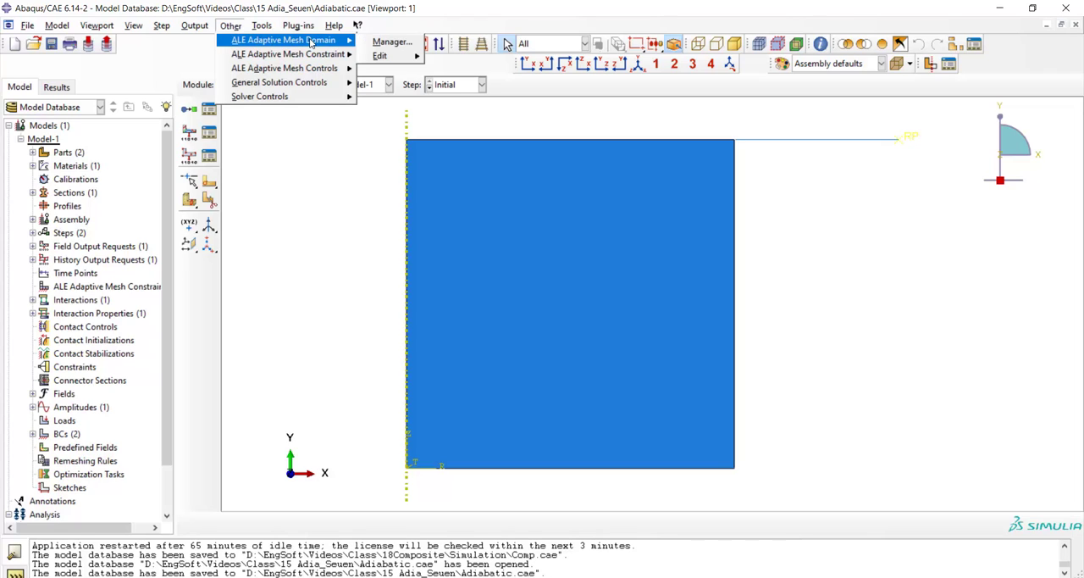
# - Enable an ALE adaptive mesh domain for Step-1 with the whole billet as its region
pyautogui.click(380, 54)
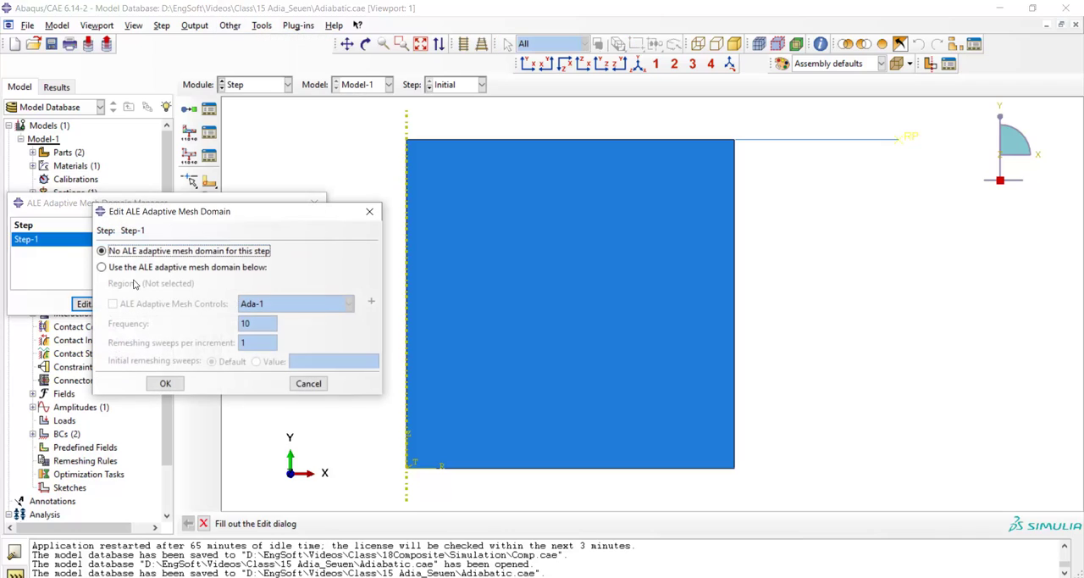
pyautogui.click(101, 268)
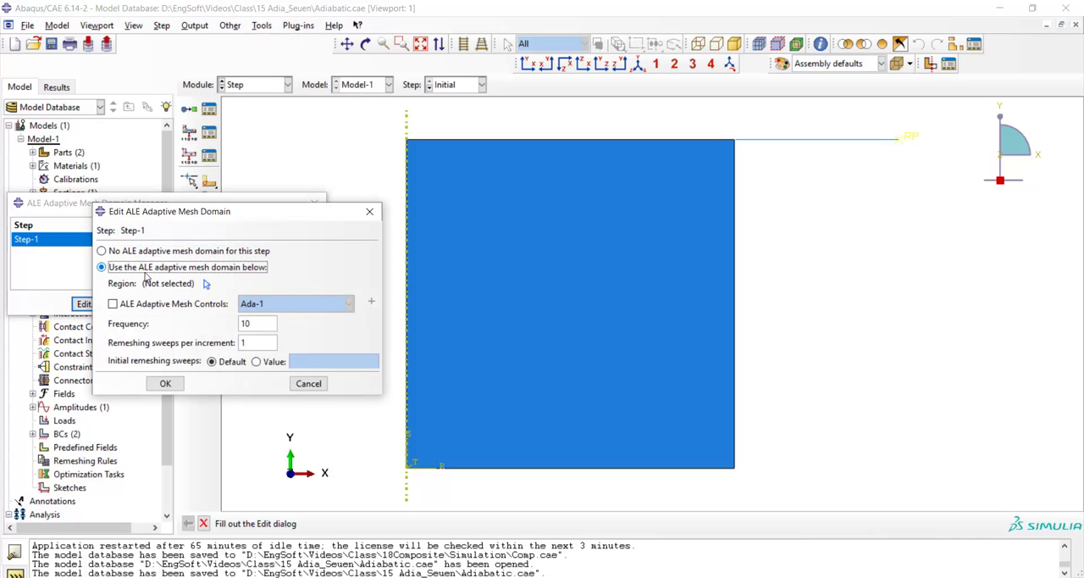
pyautogui.moveTo(205, 286)
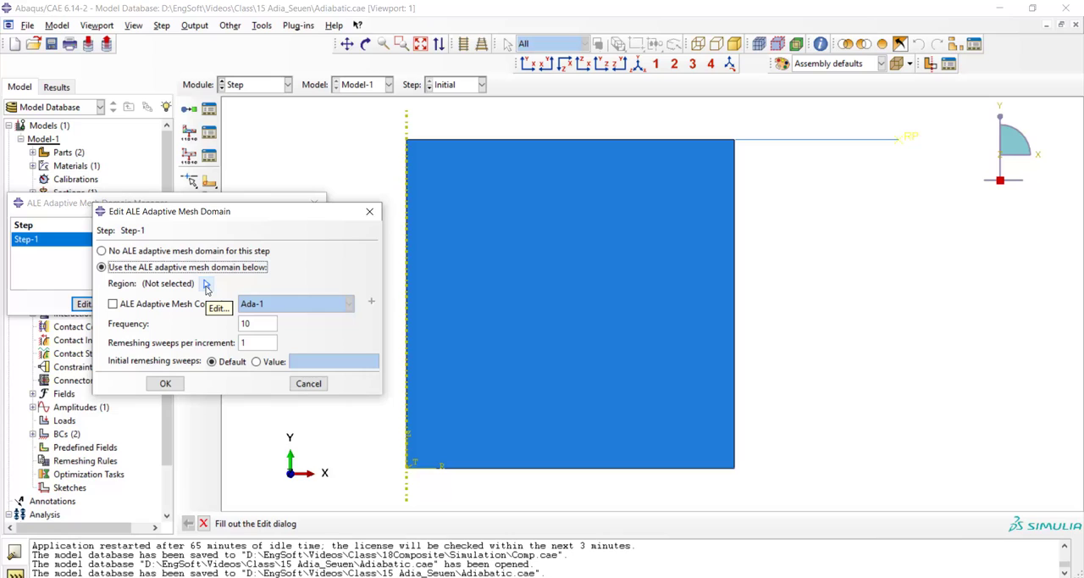
pyautogui.click(206, 283)
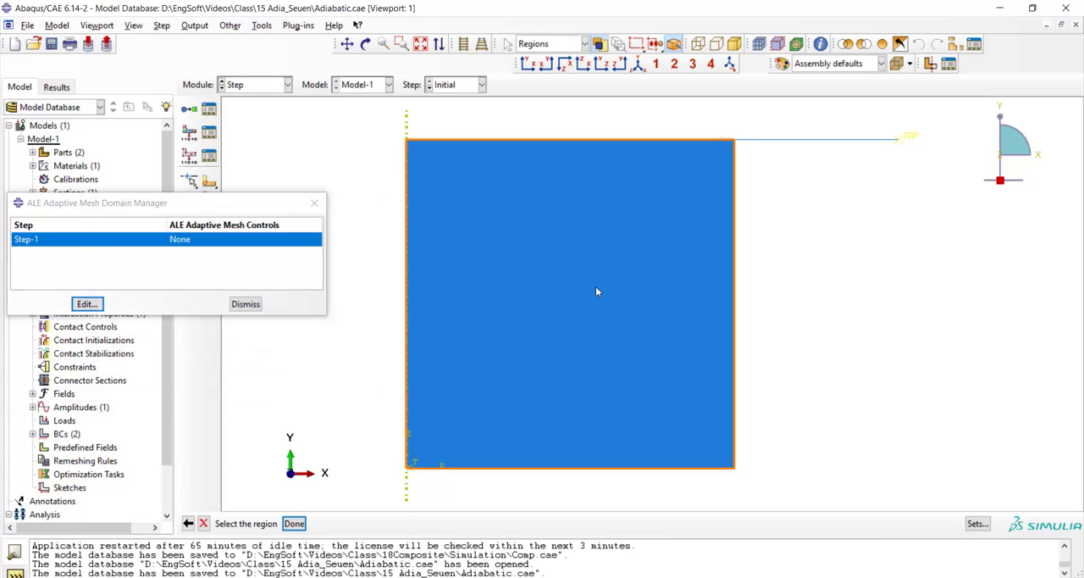
pyautogui.click(295, 522)
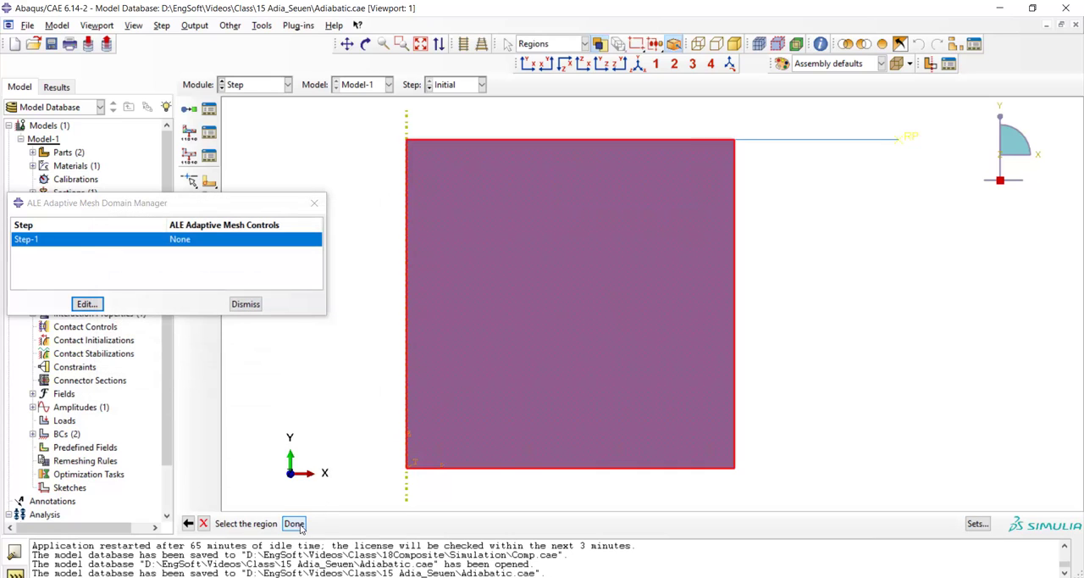
pyautogui.click(294, 522)
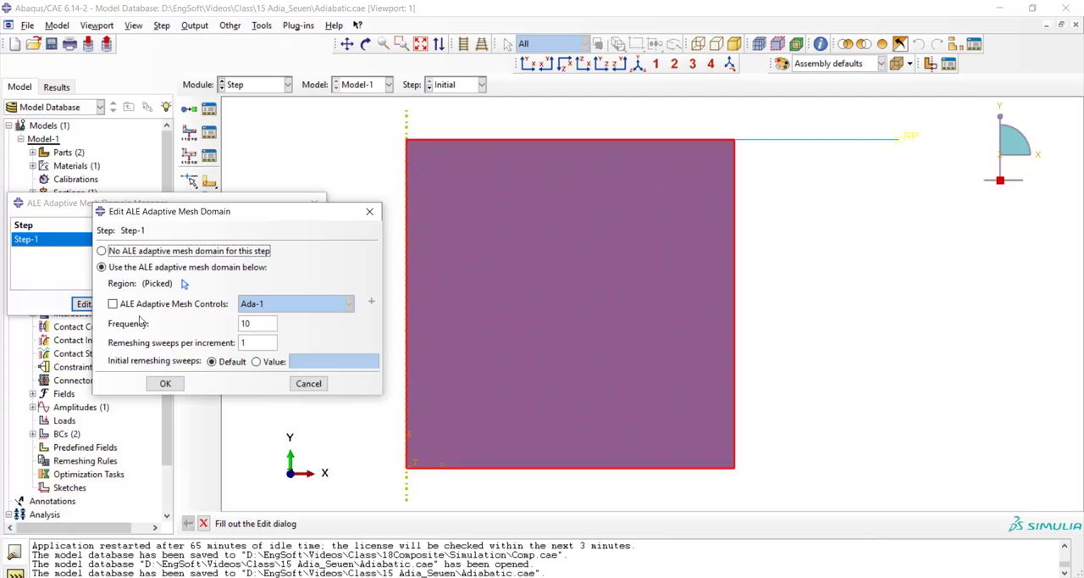
# - Assign the Ada-1 mesh controls to the Step-1 domain and confirm it
pyautogui.click(112, 303)
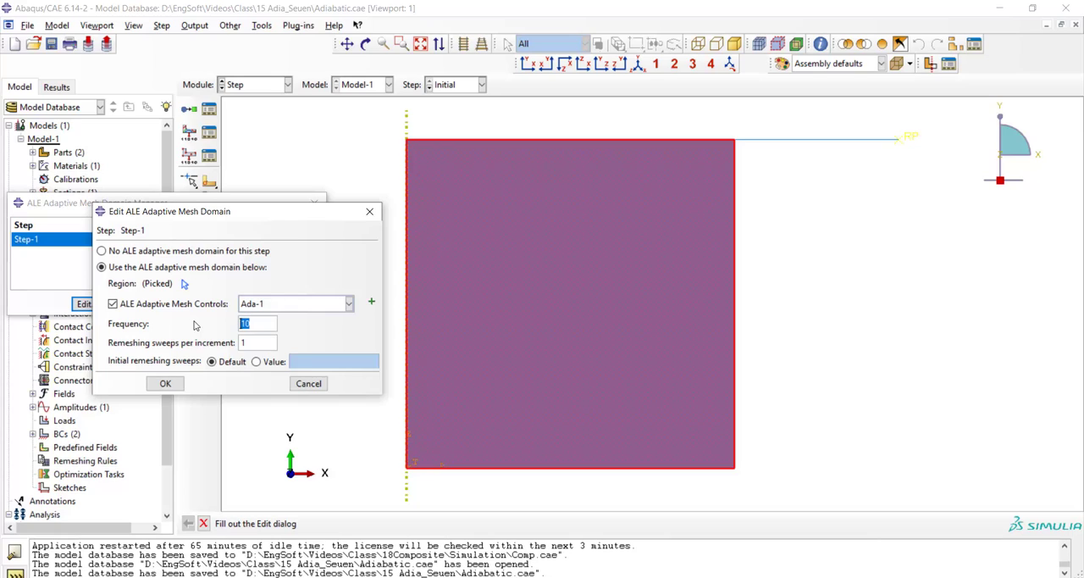
pyautogui.click(258, 342)
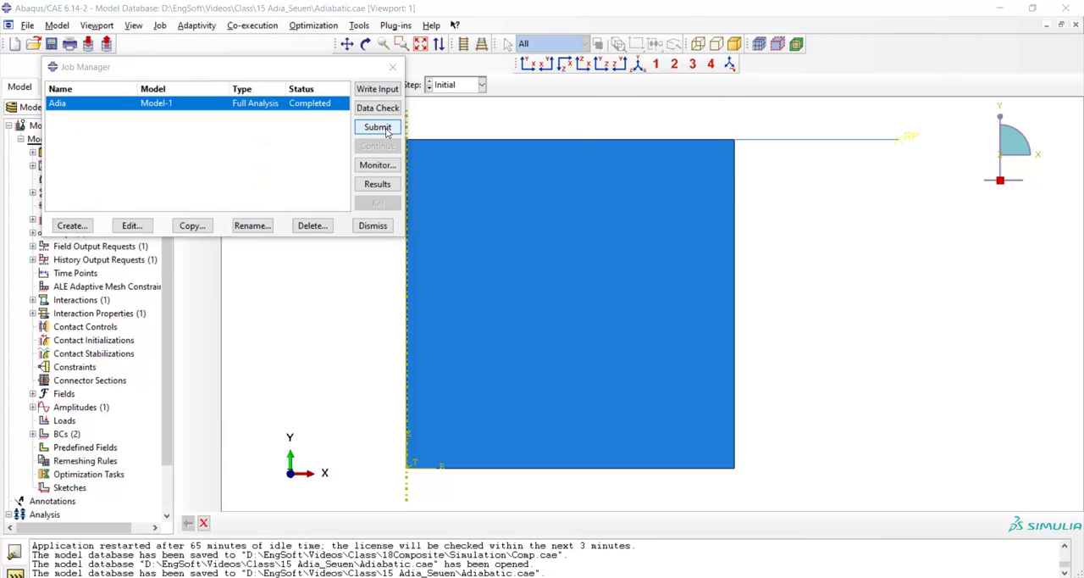
# - Resubmit the Adia job and open its completed results in Visualization
pyautogui.click(376, 125)
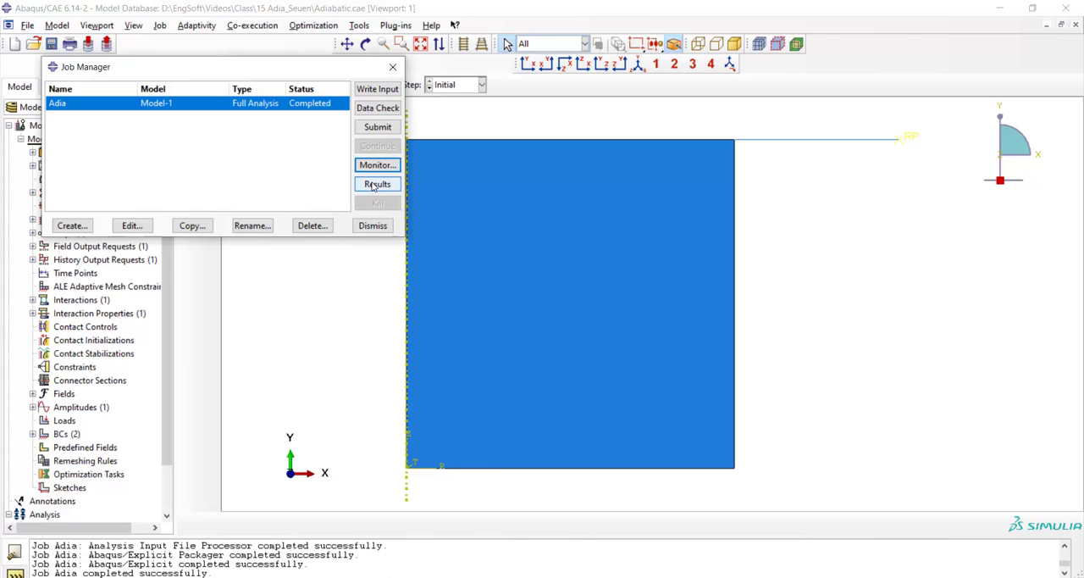
pyautogui.click(377, 183)
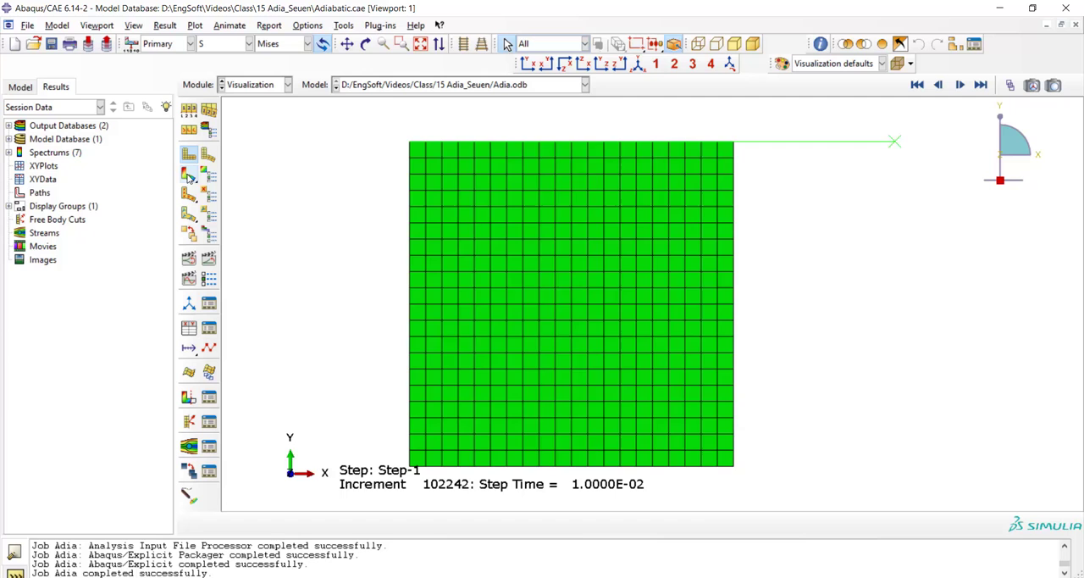